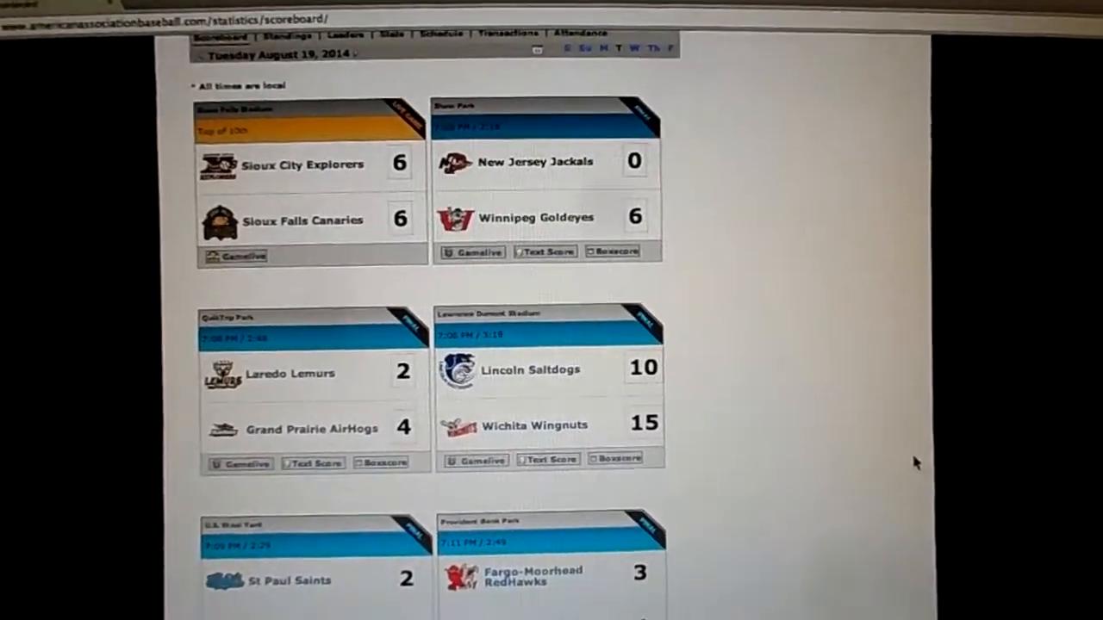
scroll(down, 3)
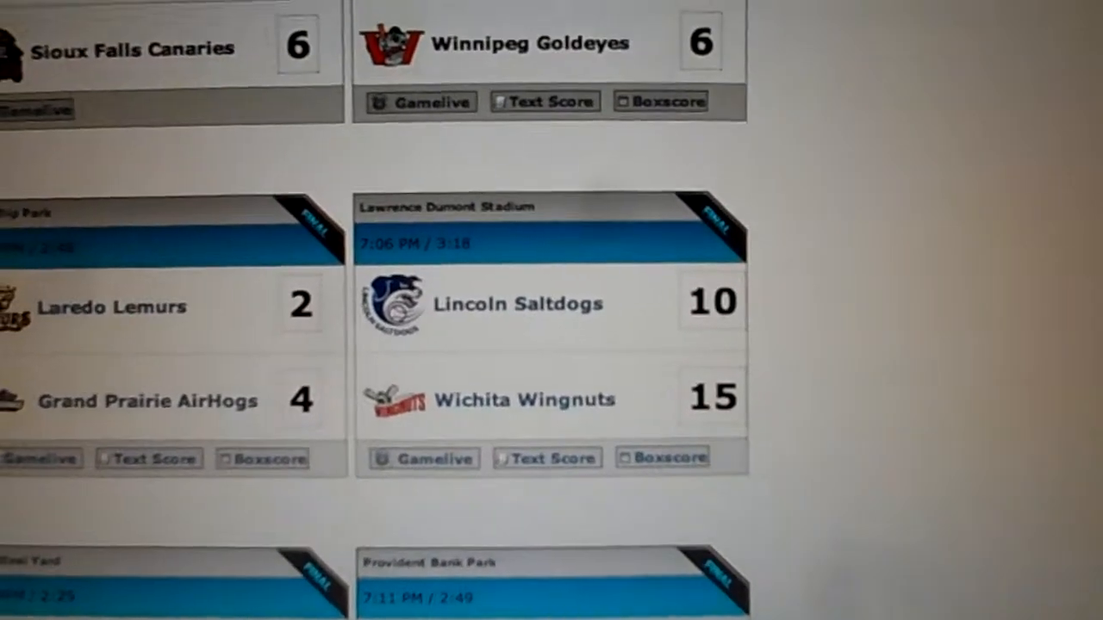
scroll(down, 3)
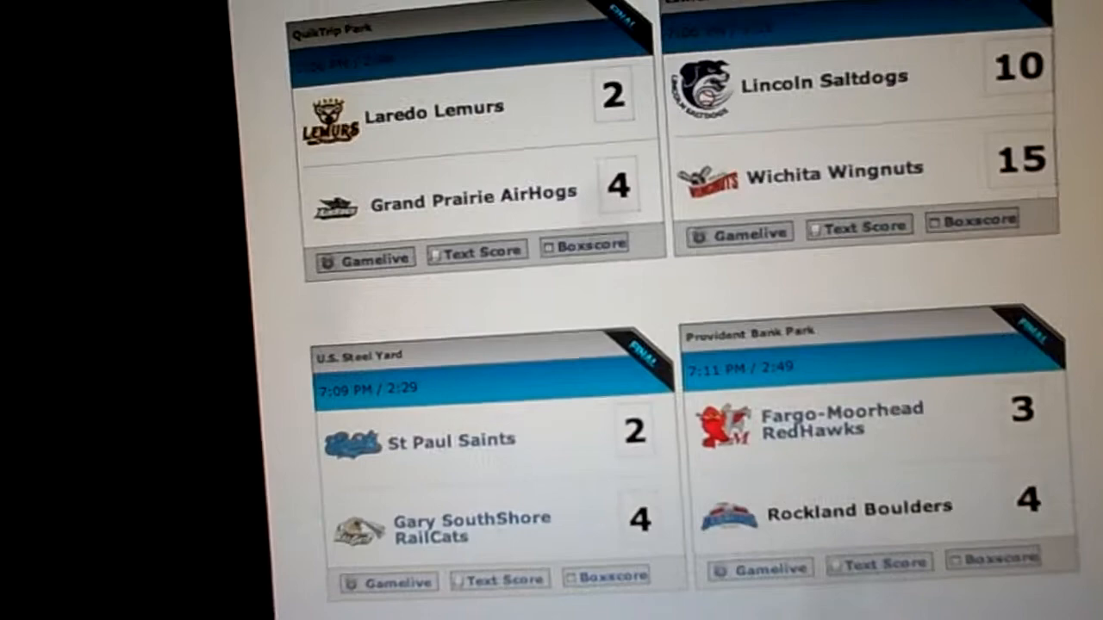
scroll(down, 3)
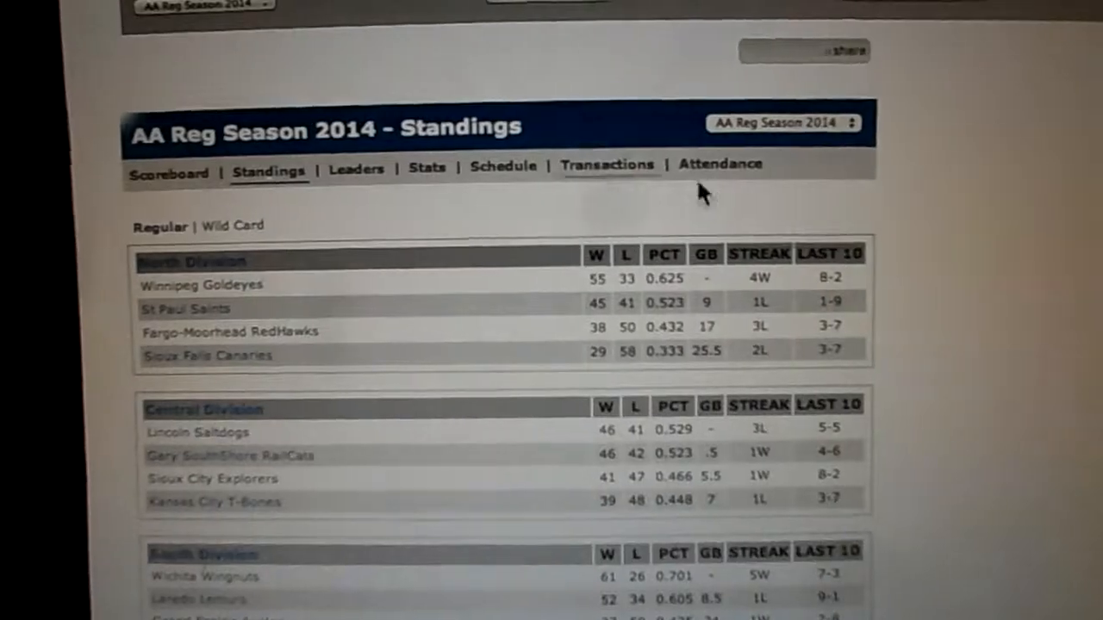
scroll(down, 3)
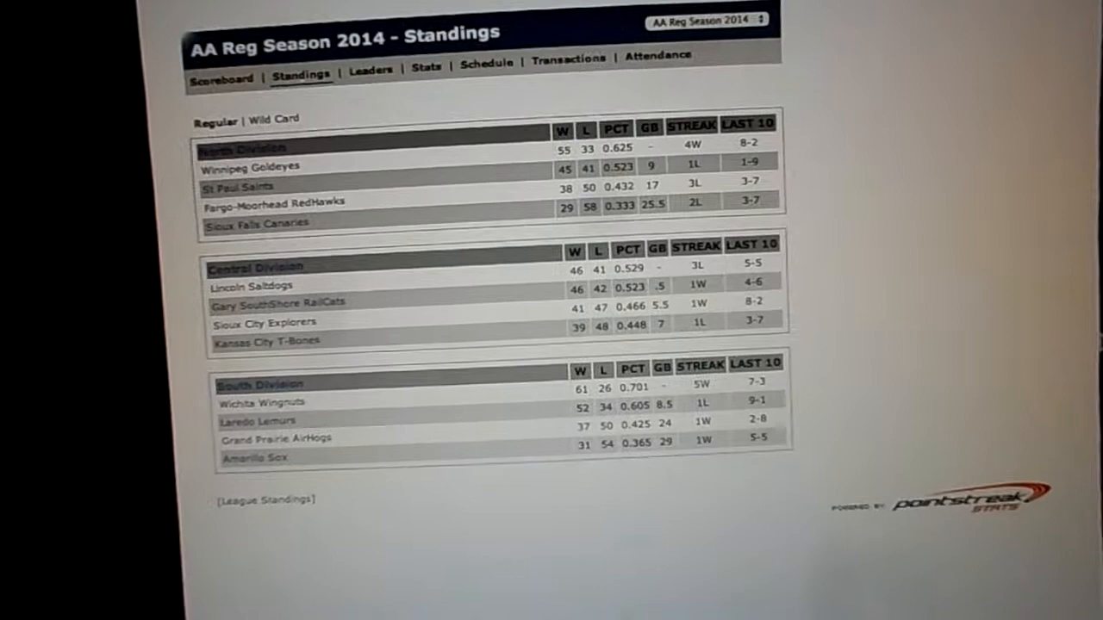
scroll(down, 3)
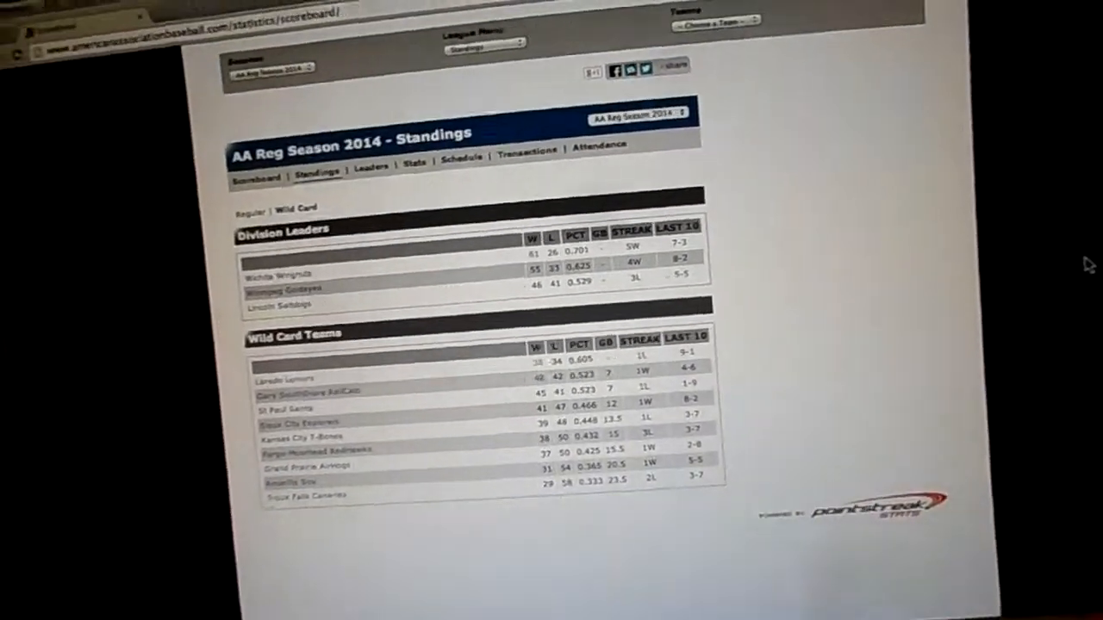
scroll(down, 3)
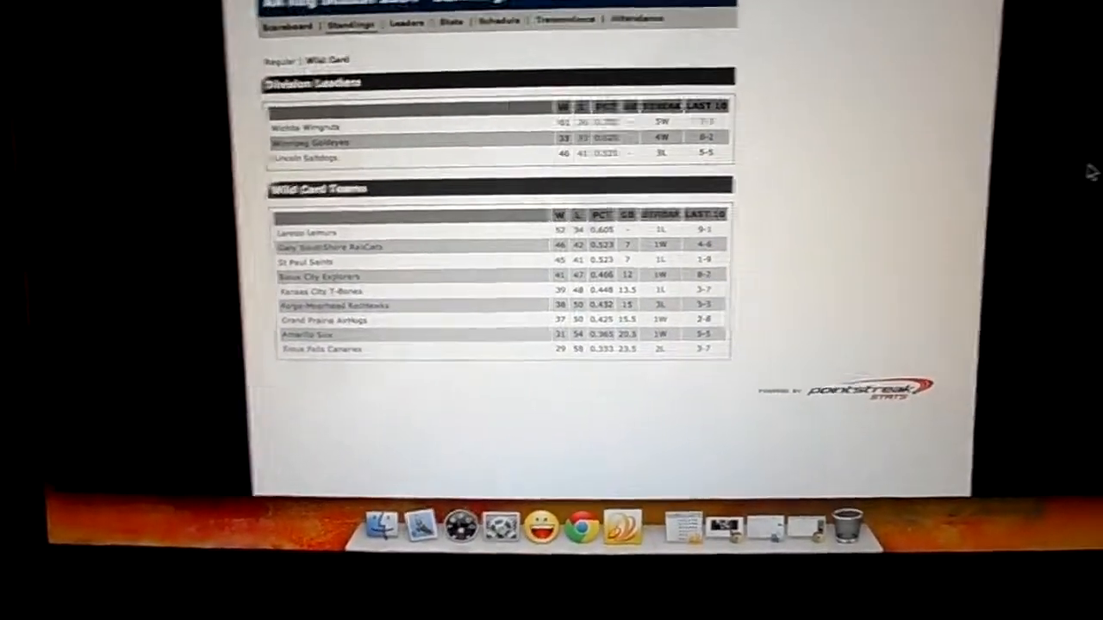